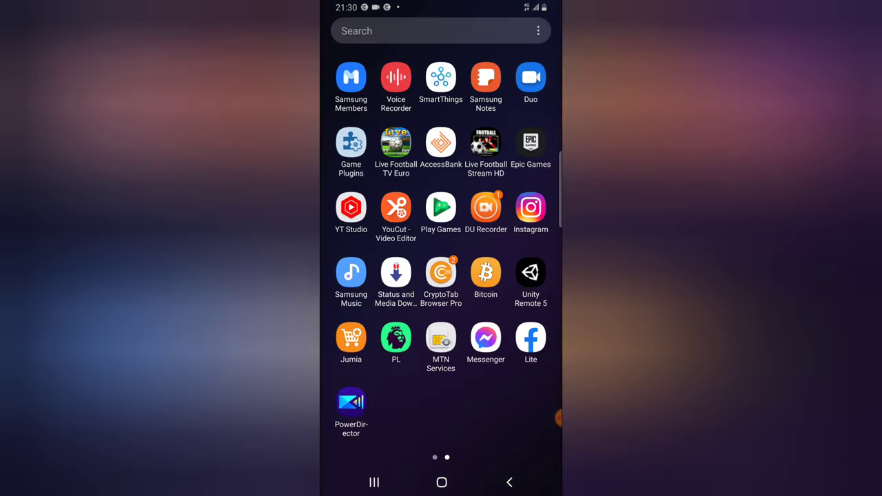
Launch PowerDirector from the app drawer and scroll its My Projects home page
click(350, 402)
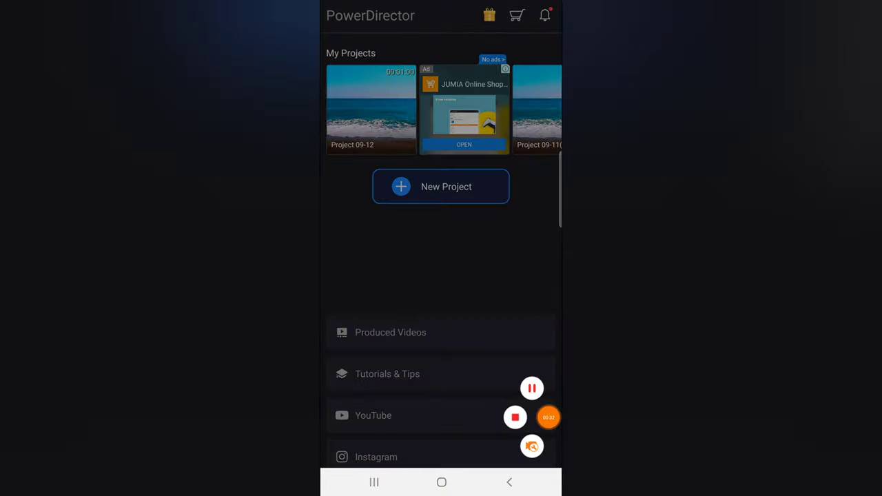
scroll(down, 3)
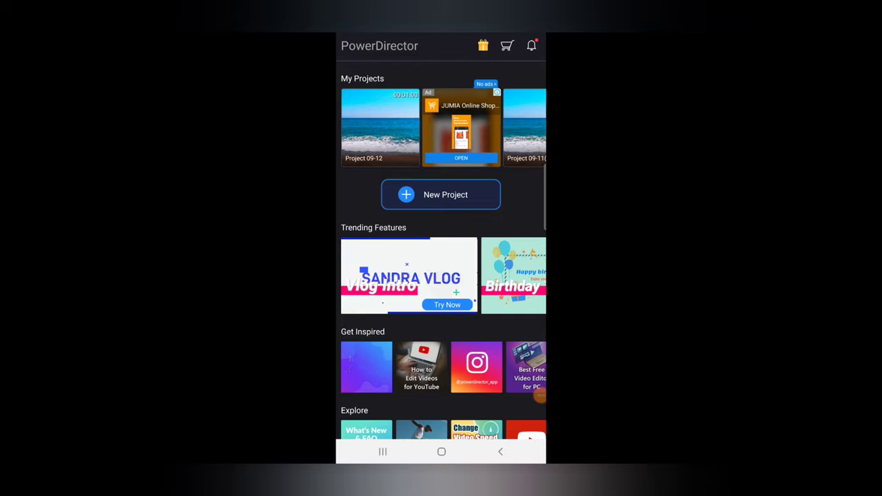
Create a new project with an aspect ratio and add the promenade clip from the 'video' folder
click(440, 194)
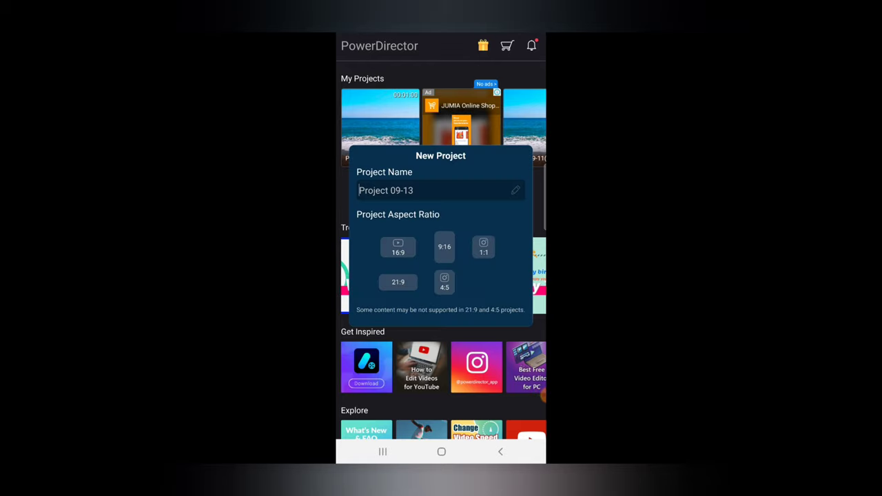
click(398, 246)
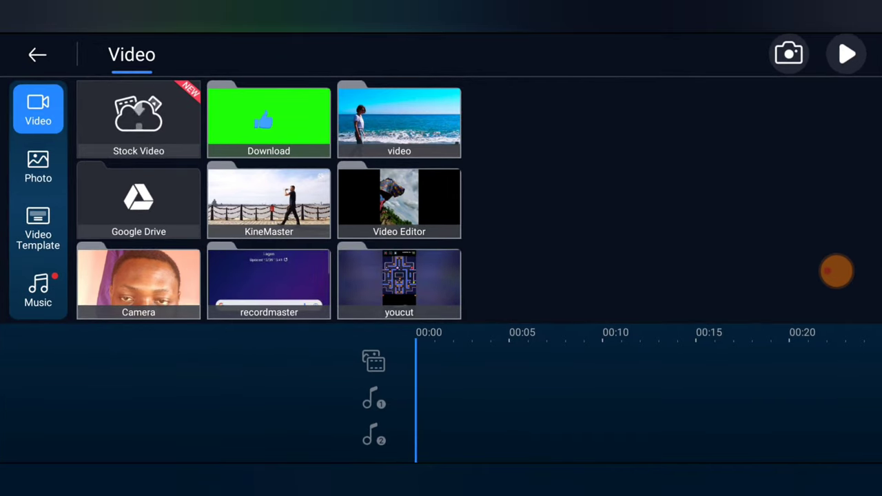
click(399, 121)
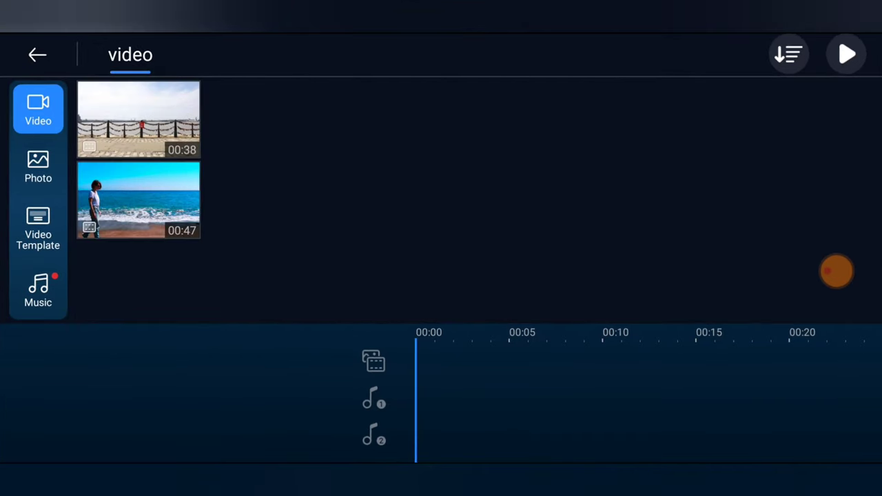
click(138, 121)
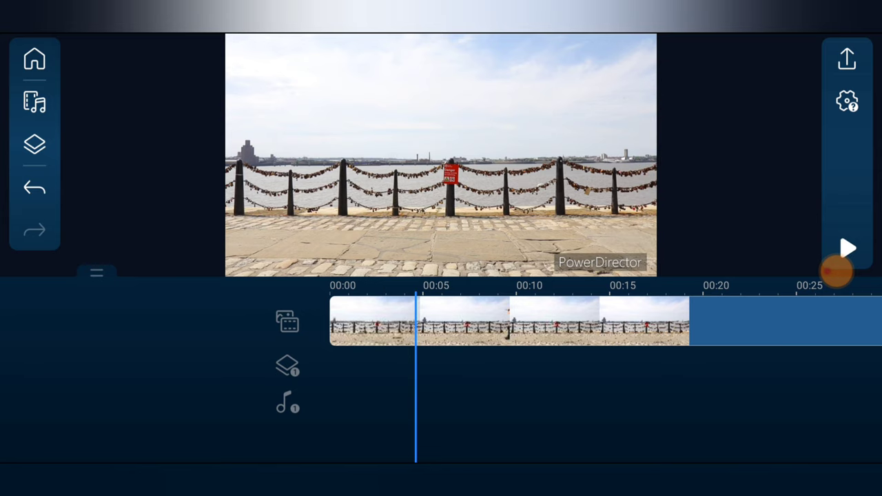
Select the promenade clip and bring up its editing options
click(510, 322)
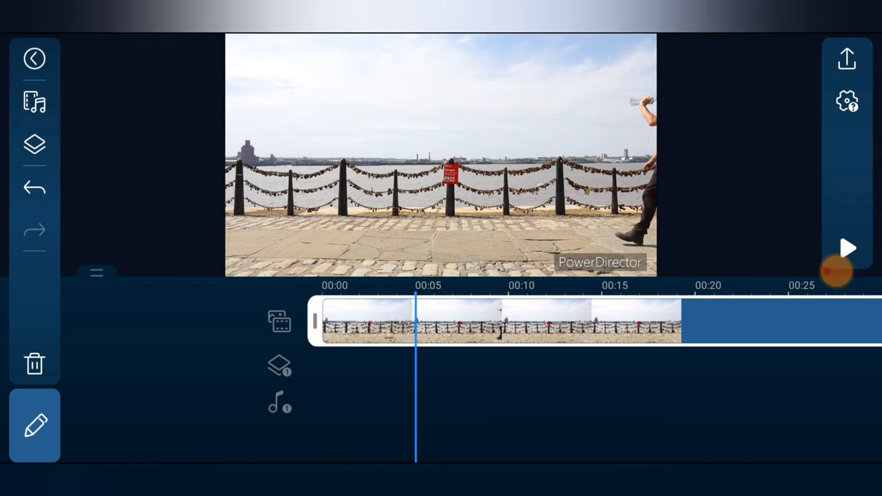
click(34, 425)
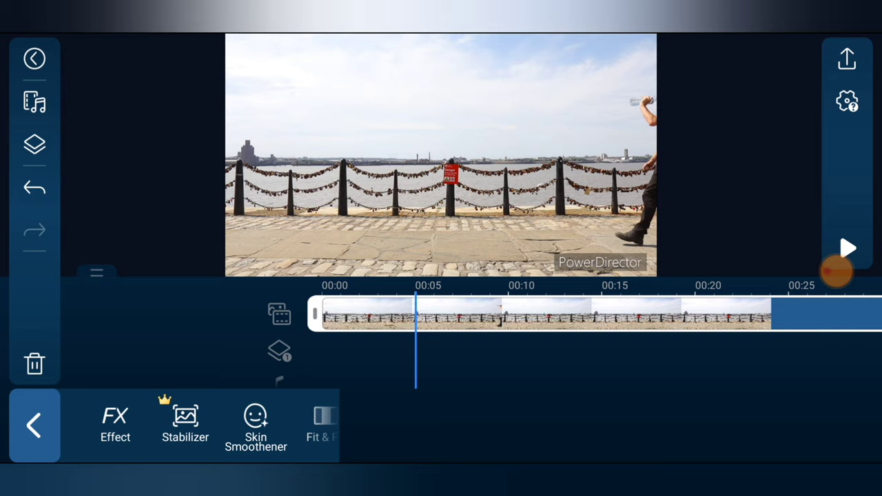
scroll(left, 3)
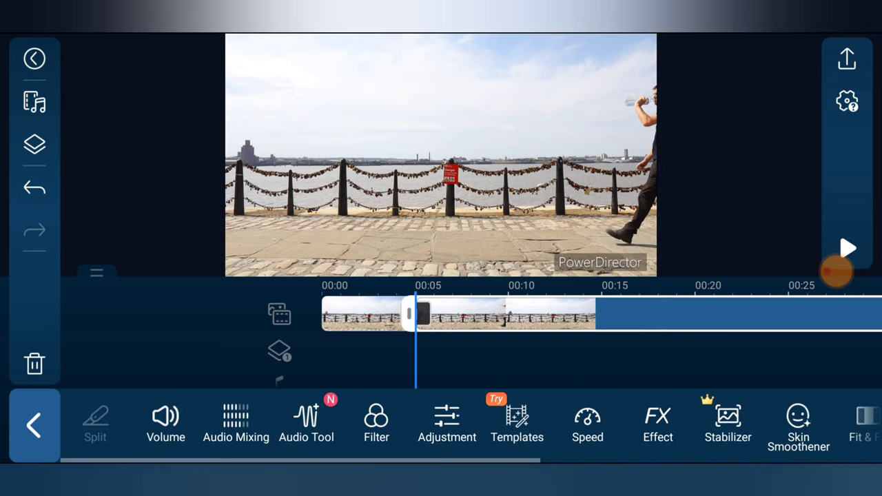
click(34, 424)
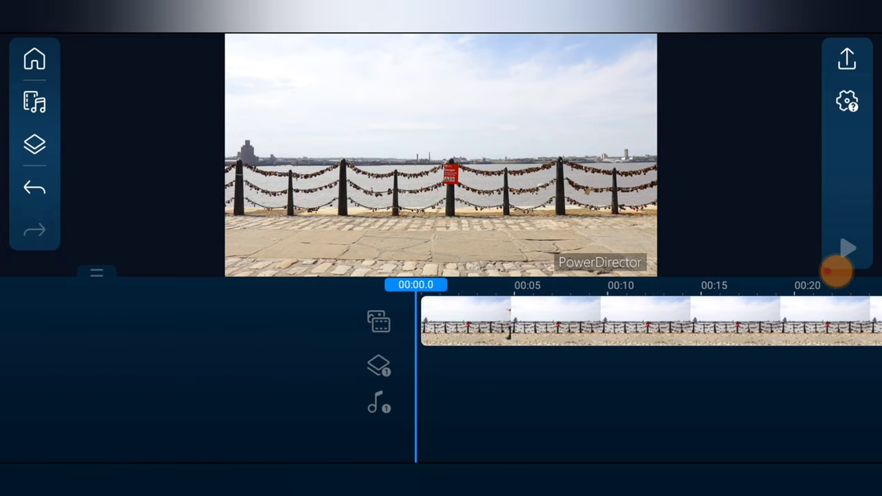
Trim the clip to about 00:04, preview it, then deselect it
click(847, 248)
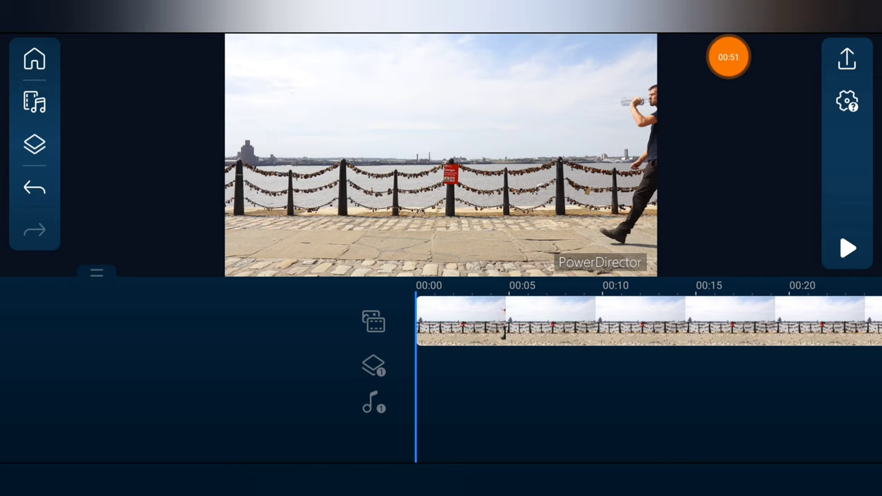
click(847, 249)
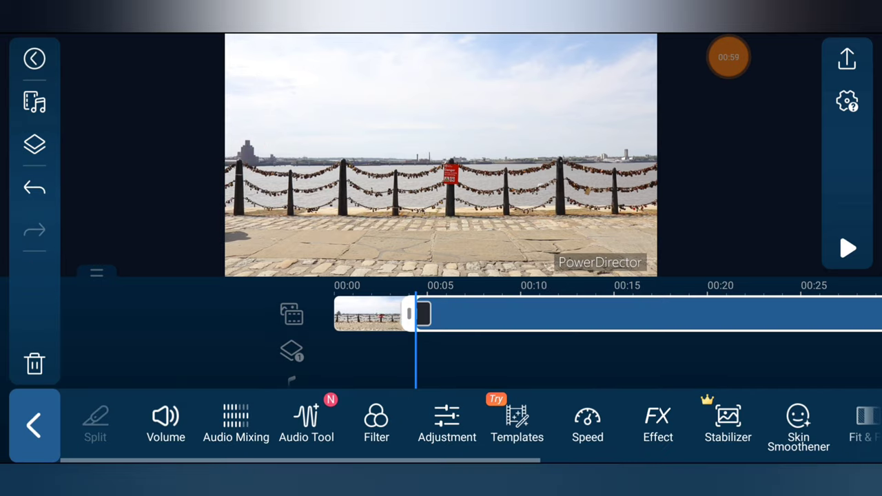
click(846, 248)
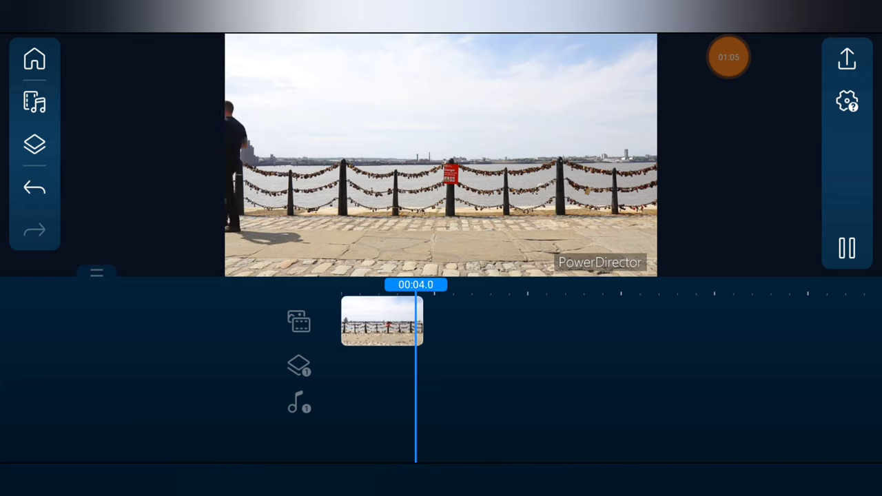
click(383, 320)
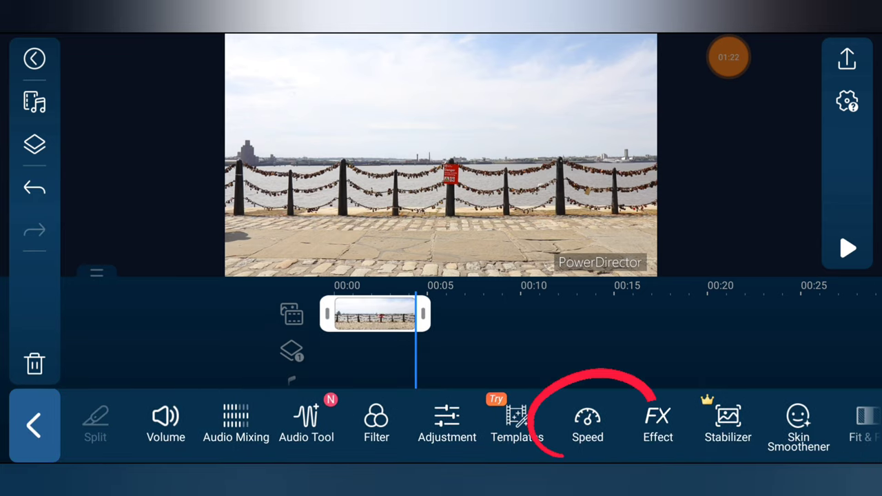
click(588, 421)
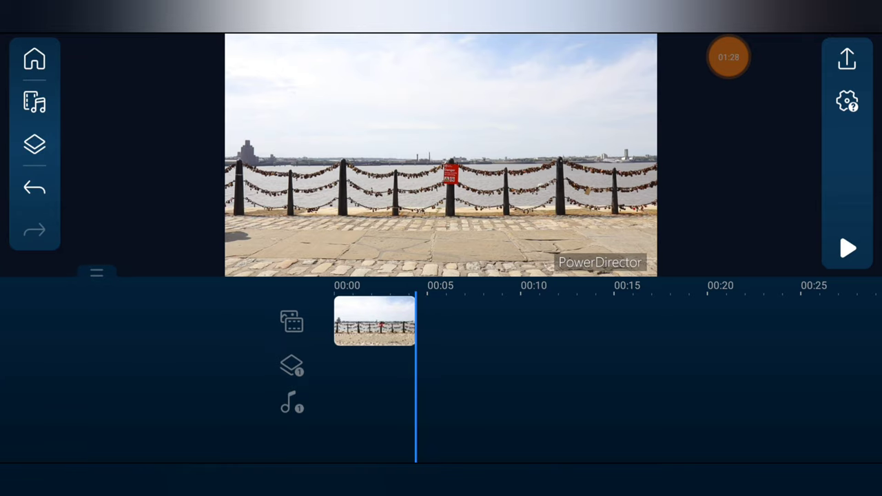
Open the clip's Speed settings and raise the speed to 1.65x
click(375, 322)
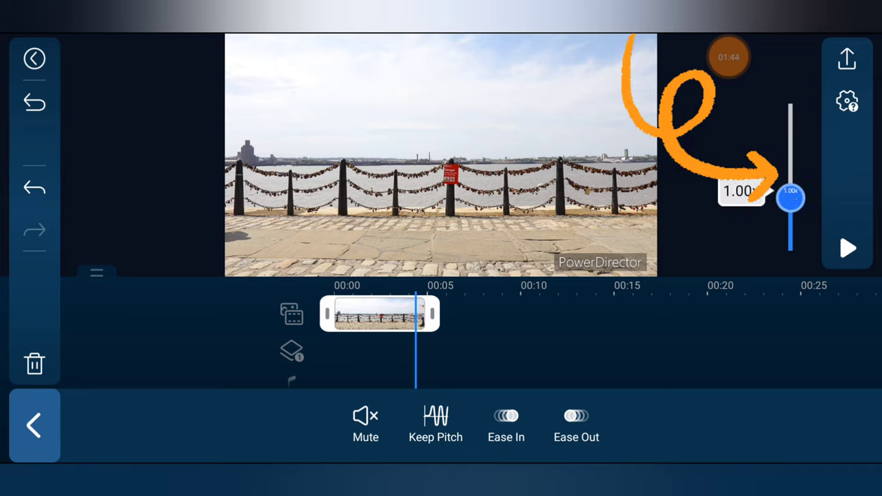
drag(790, 198, 791, 146)
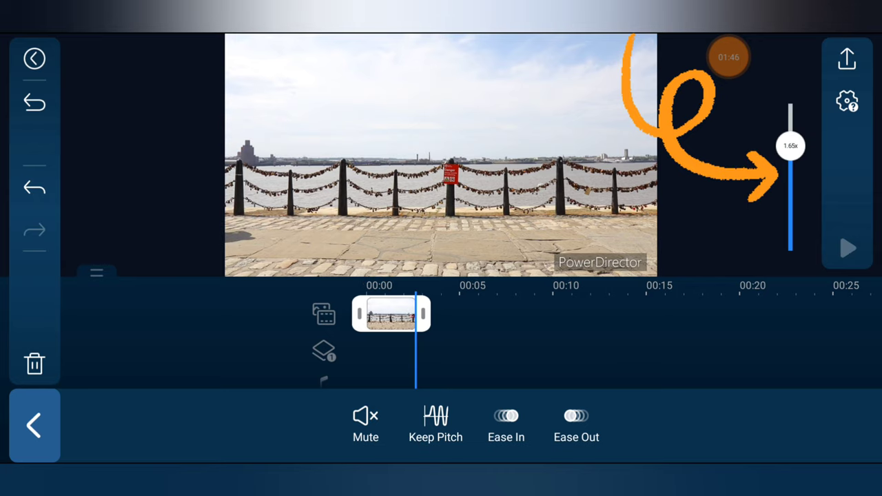
click(847, 248)
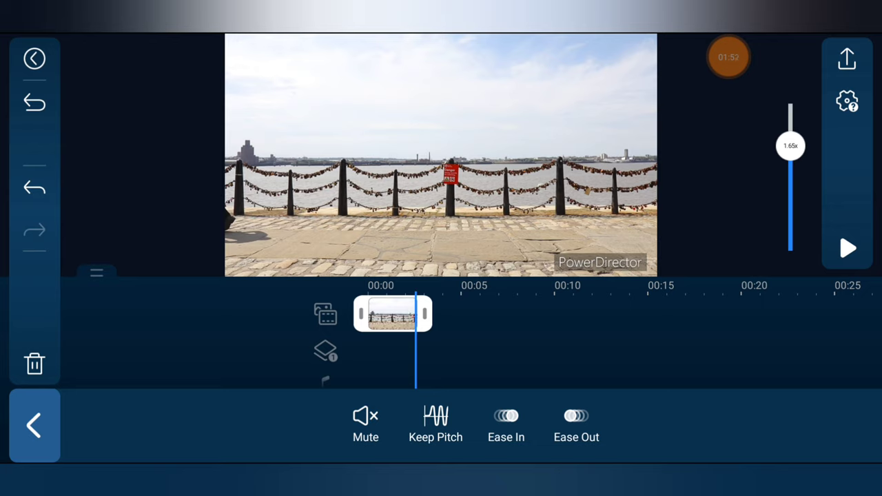
Raise the clip speed further through 1.80x to 1.95x
drag(791, 145, 791, 135)
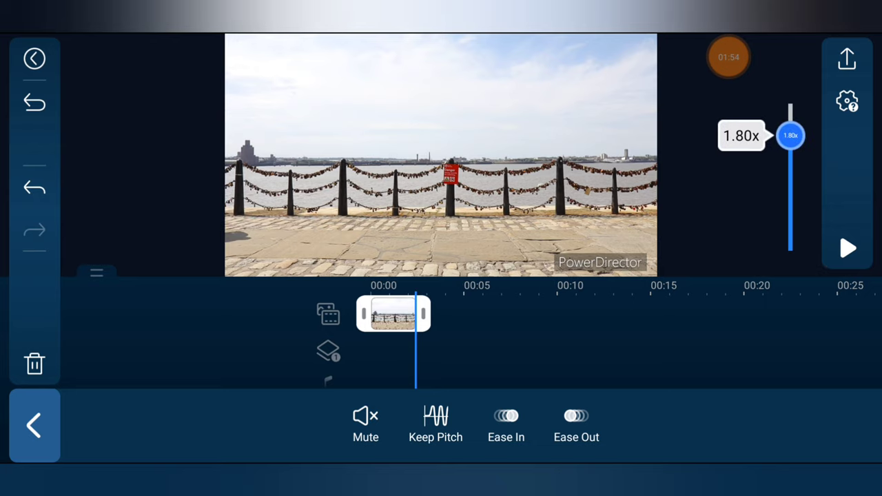
drag(790, 135, 790, 125)
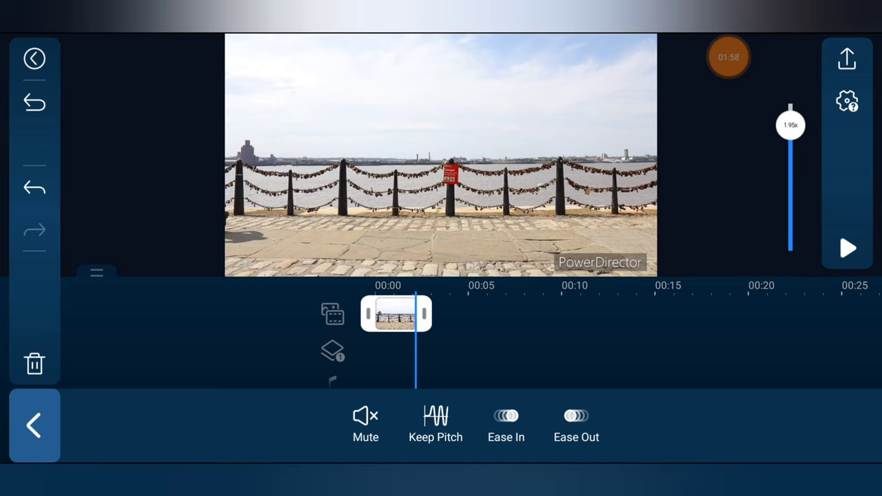
click(847, 248)
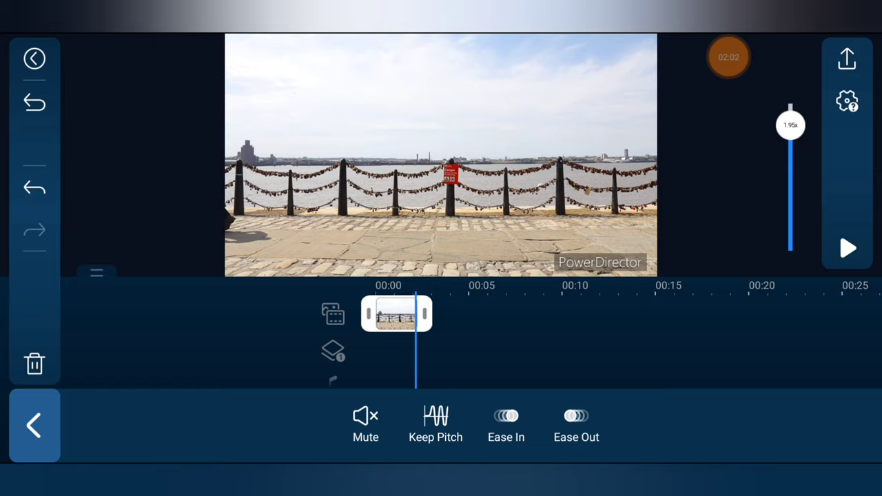
Adjust the speed slider past 8x and back down, settle on 2x, and play back the clip
drag(791, 125, 791, 107)
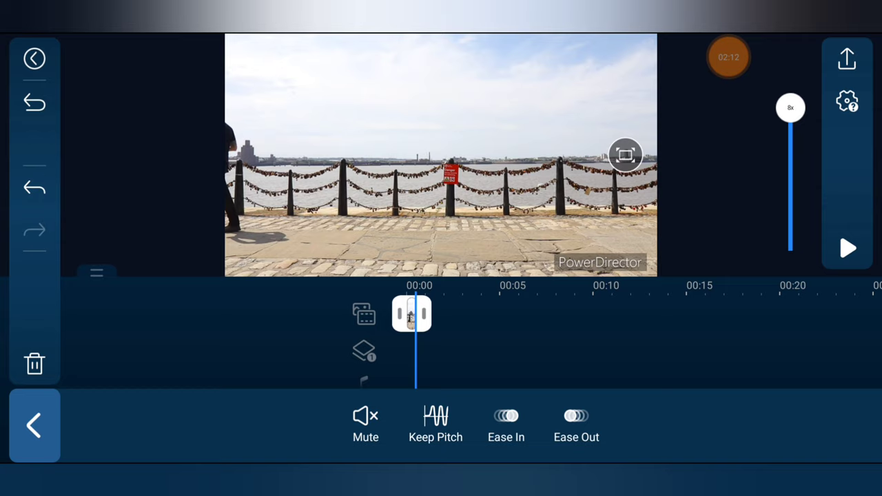
drag(790, 107, 790, 136)
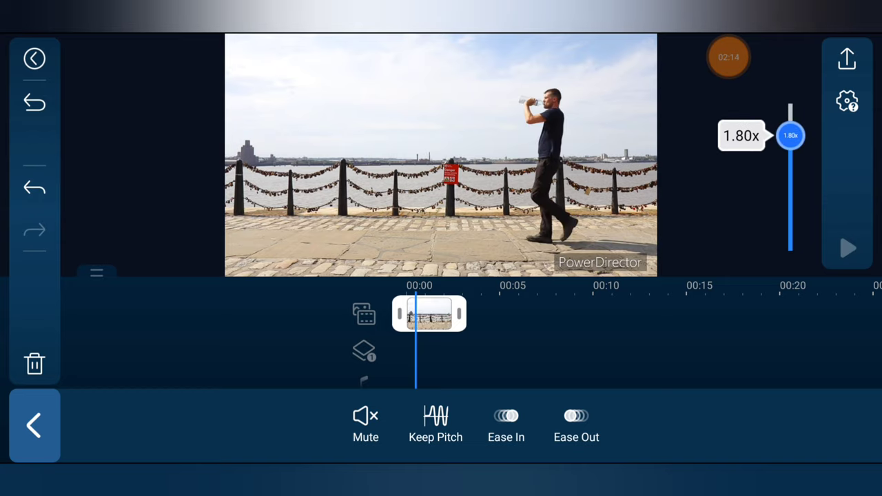
drag(790, 135, 790, 121)
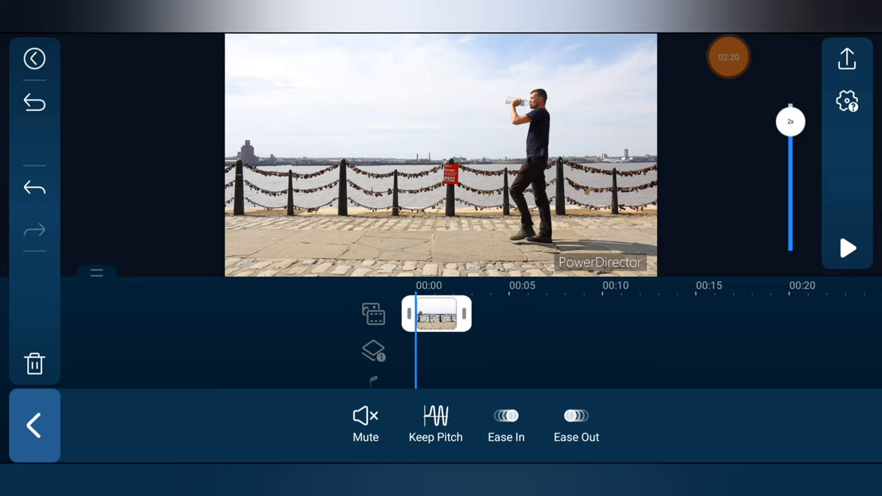
click(848, 248)
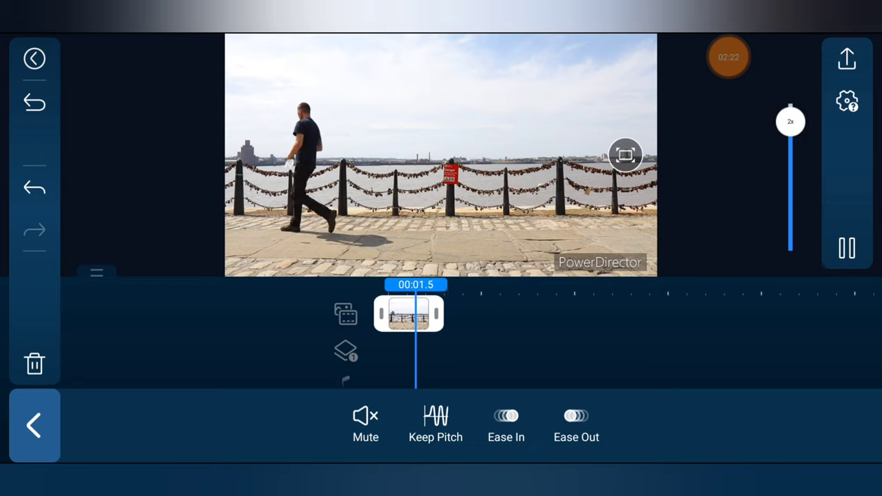